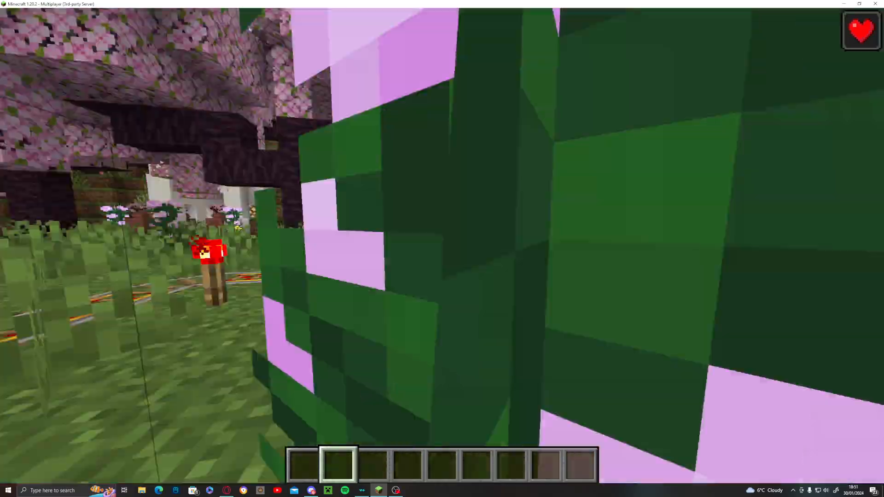
{"action": "mouse_move", "coordinate": [442, 243]}
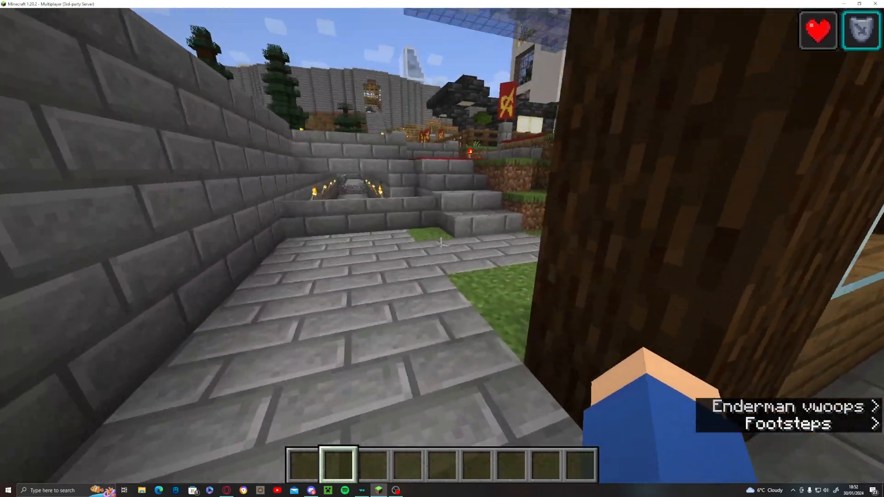
{"action": "mouse_move", "coordinate": [441, 249]}
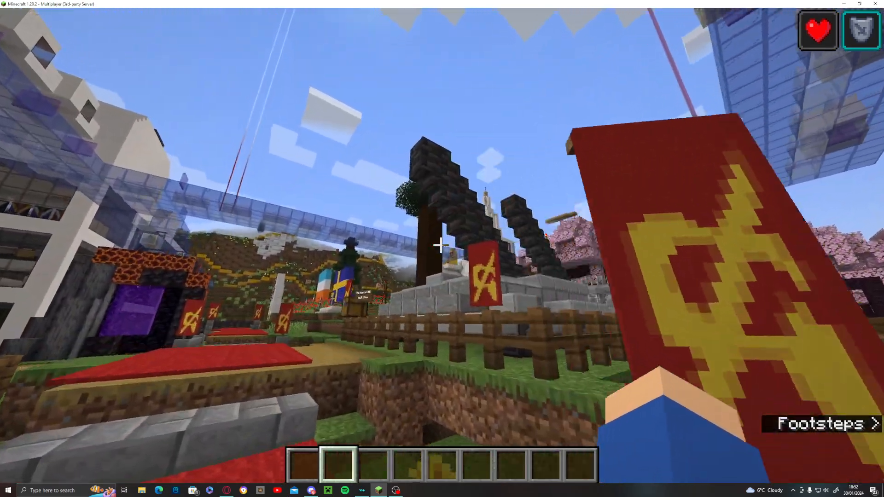
{"action": "mouse_move", "coordinate": [442, 245]}
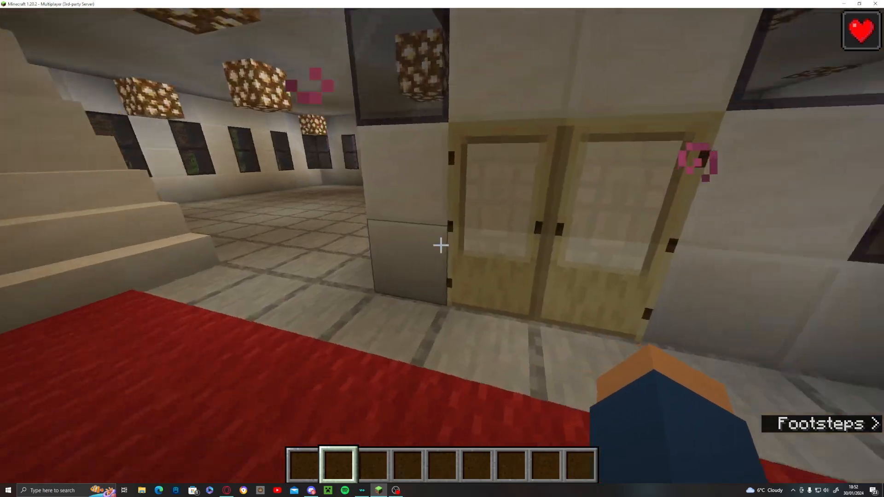
{"action": "mouse_move", "coordinate": [441, 245]}
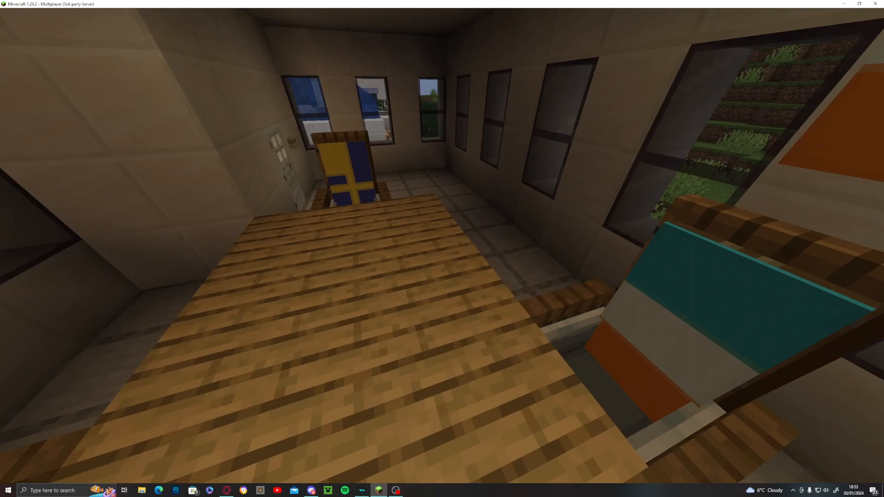
{"action": "mouse_move", "coordinate": [442, 248]}
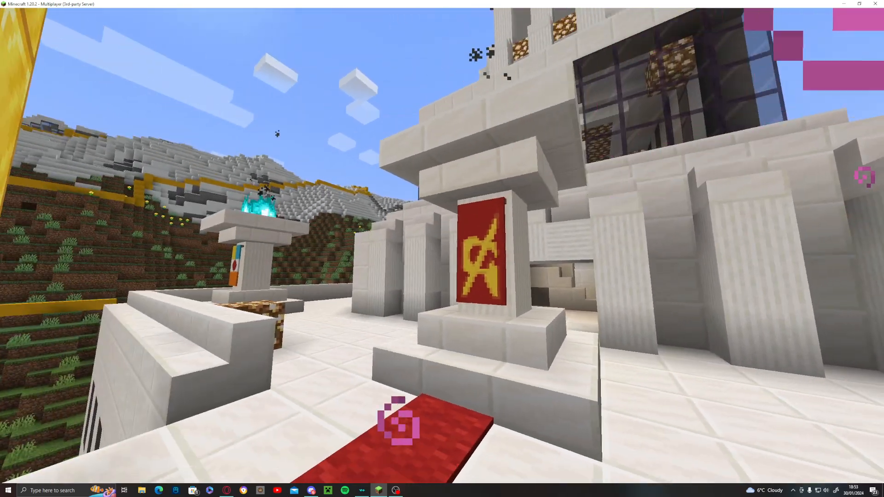
{"action": "mouse_move", "coordinate": [441, 248]}
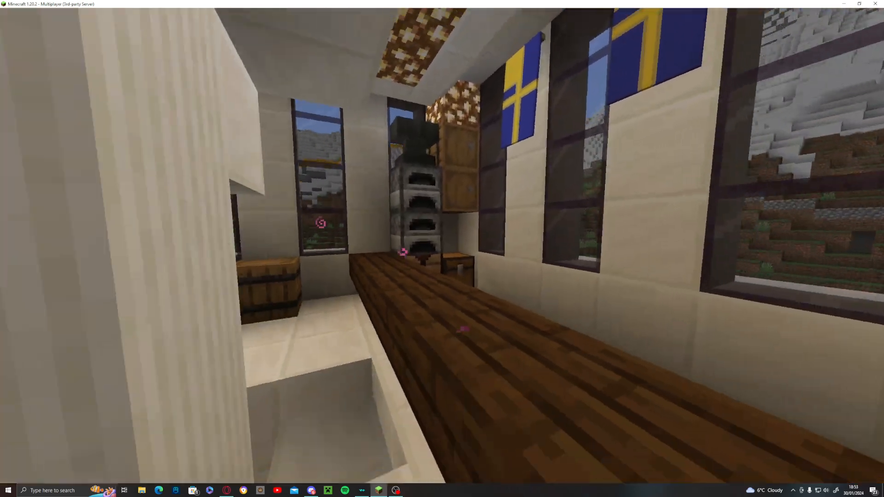
{"action": "mouse_move", "coordinate": [442, 248]}
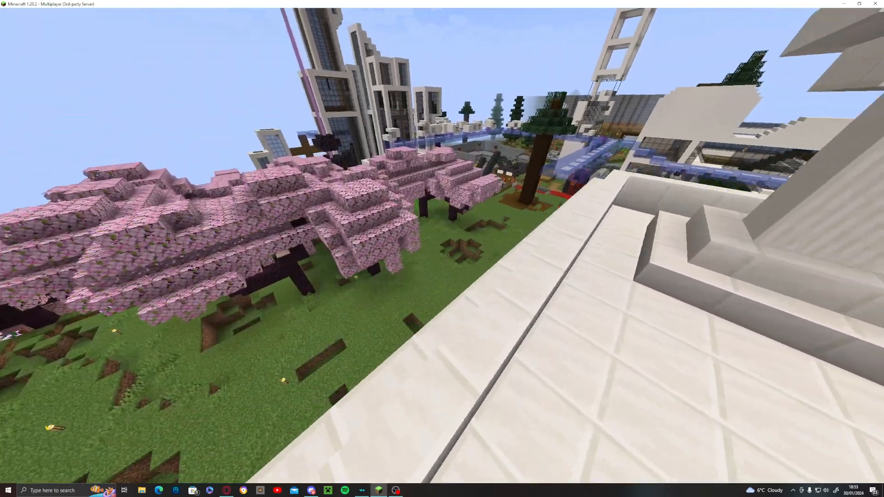
{"action": "mouse_move", "coordinate": [442, 248]}
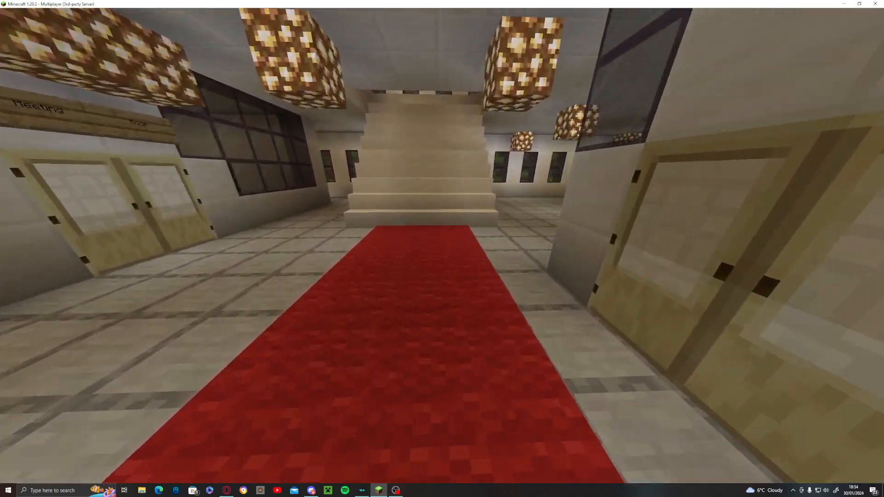
{"action": "mouse_move", "coordinate": [441, 248]}
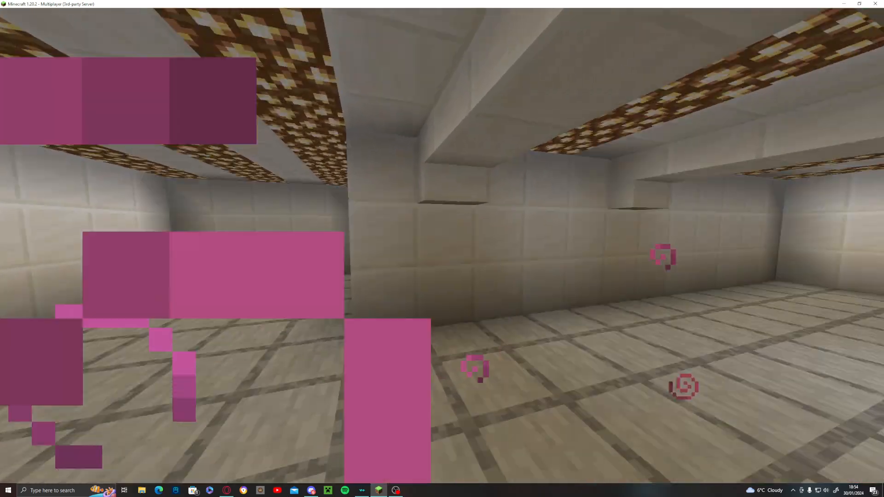
{"action": "mouse_move", "coordinate": [442, 249]}
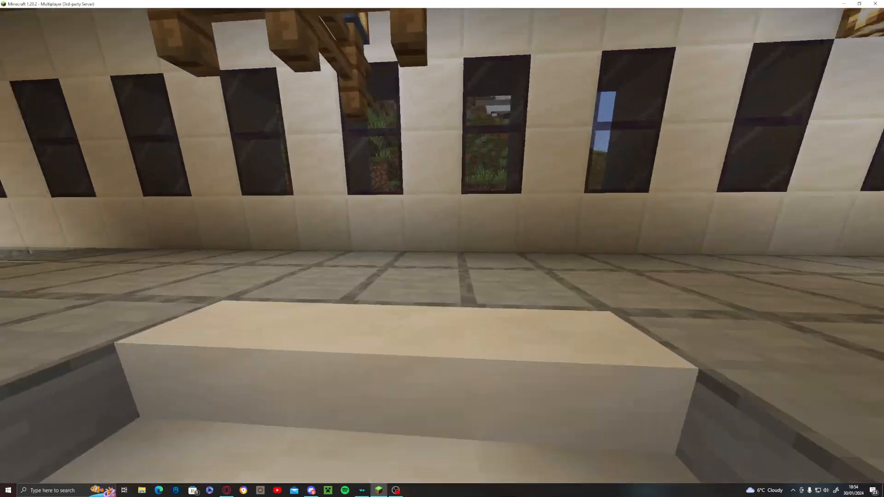